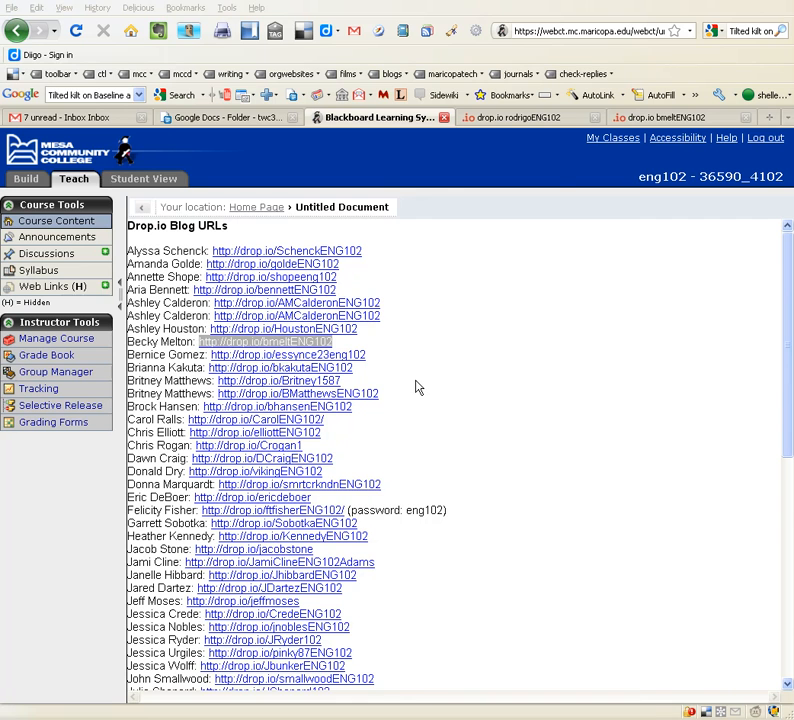
pyautogui.moveTo(654, 116)
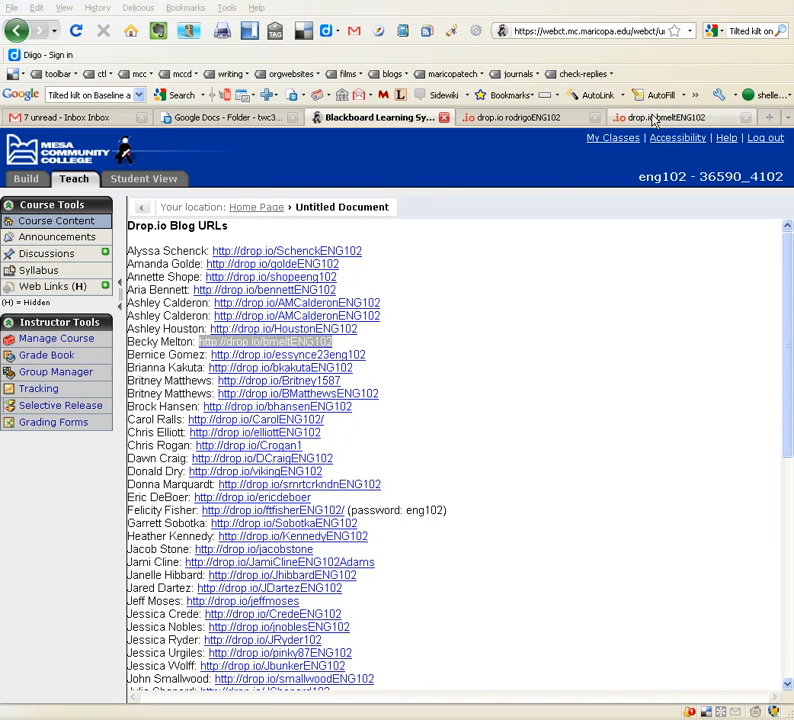
# Step: Start a comment on the classmate's D3, HW7: Audience & Purpose post via More > Comment
pyautogui.click(264, 340)
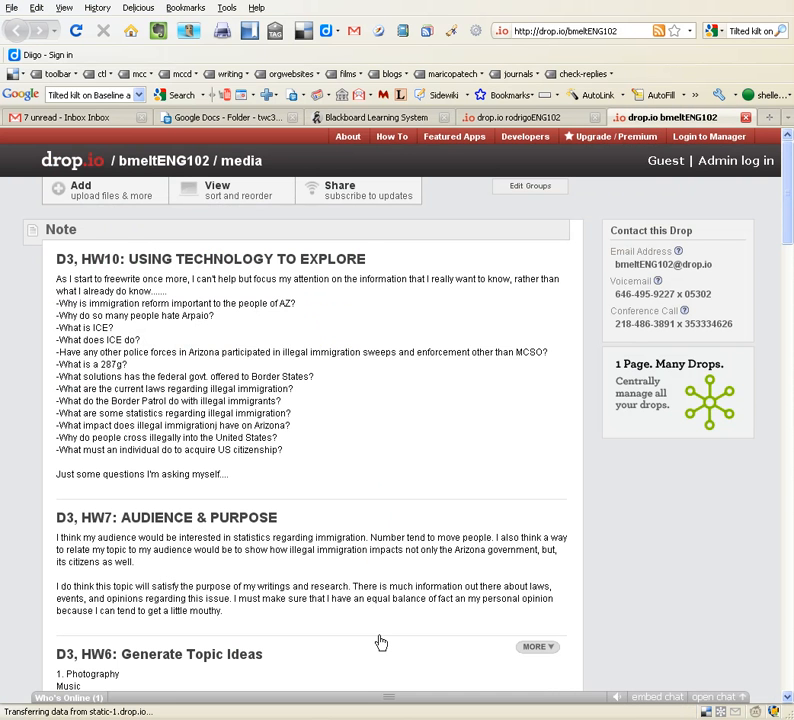
pyautogui.click(536, 510)
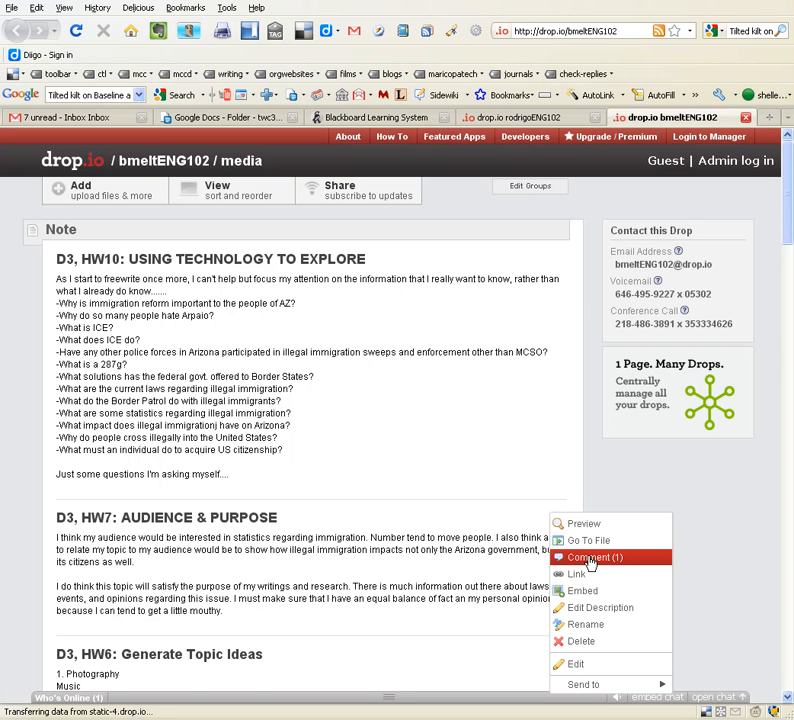
pyautogui.click(592, 556)
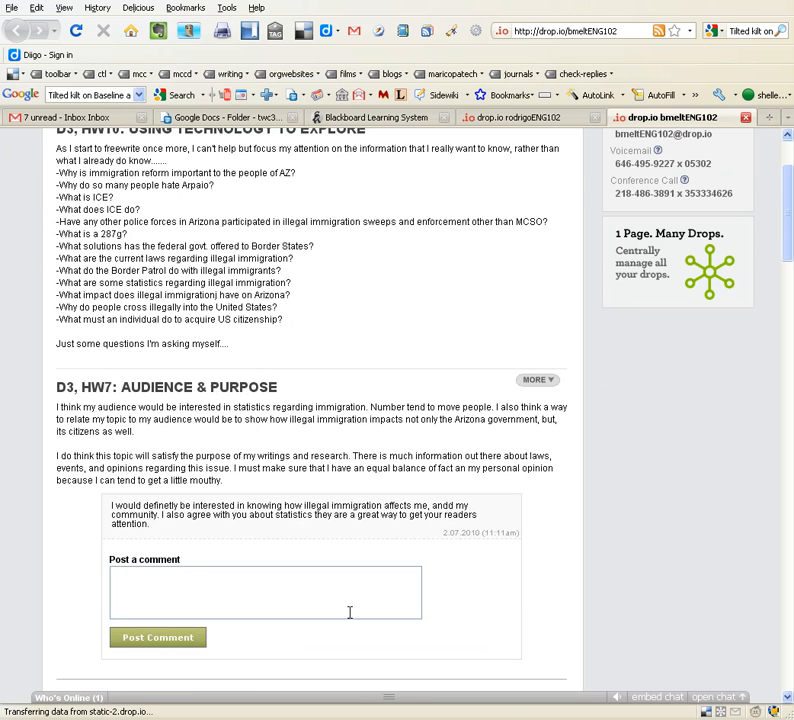
# Step: Post the comment 'Test comment! --from Shelley' under the D3, HW7 post
pyautogui.write('T')
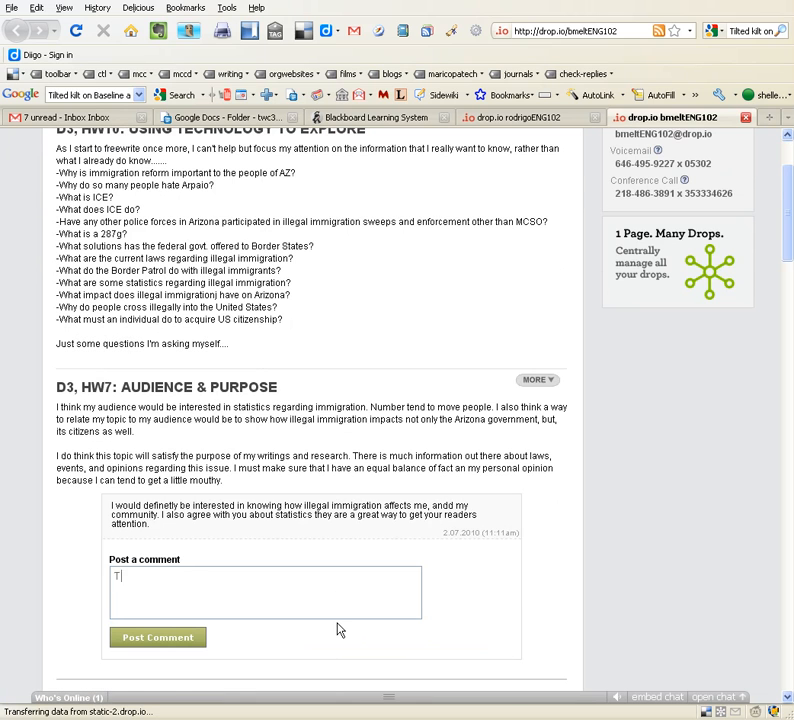
pyautogui.write('Test comment!')
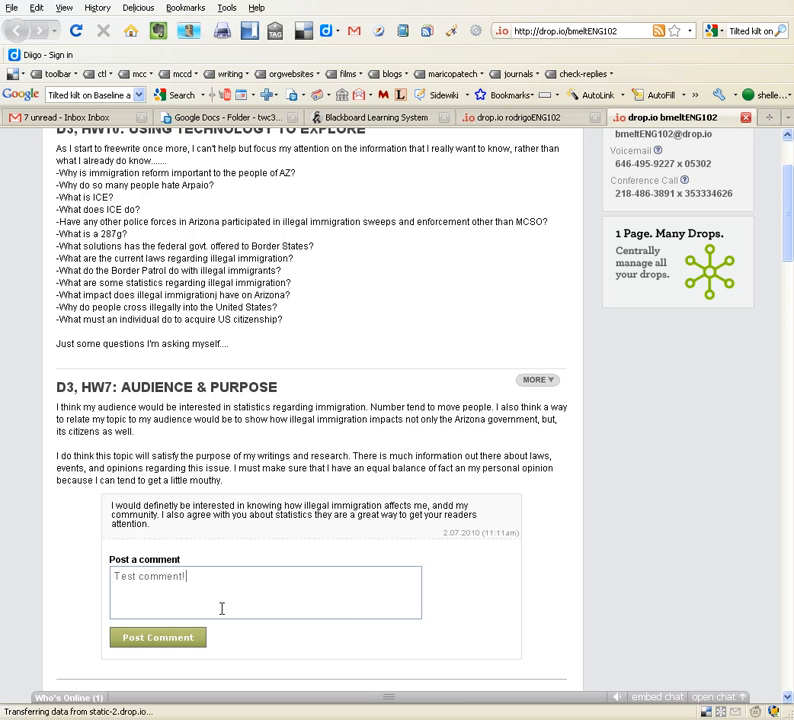
pyautogui.write('--from Shelley')
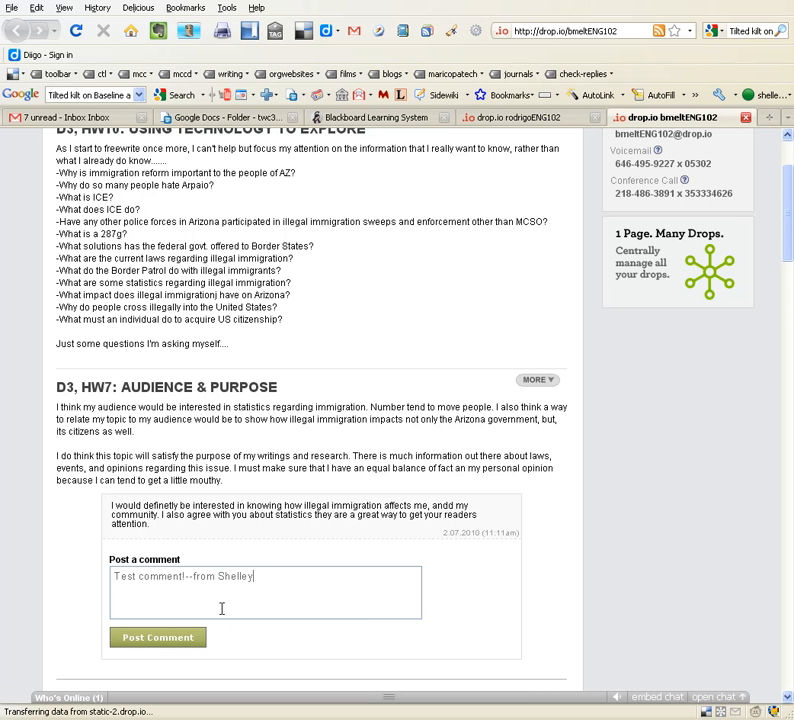
pyautogui.click(156, 636)
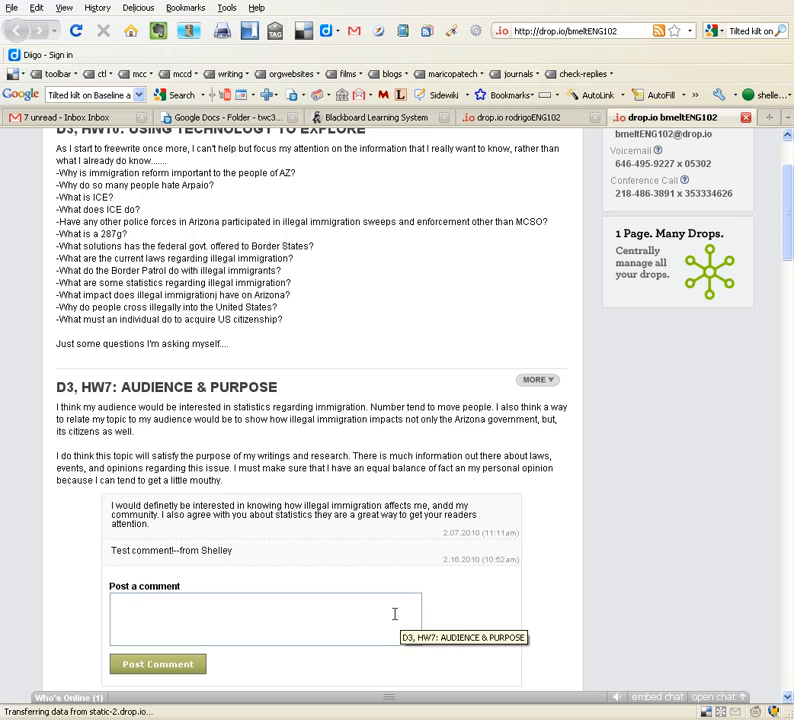
pyautogui.click(536, 380)
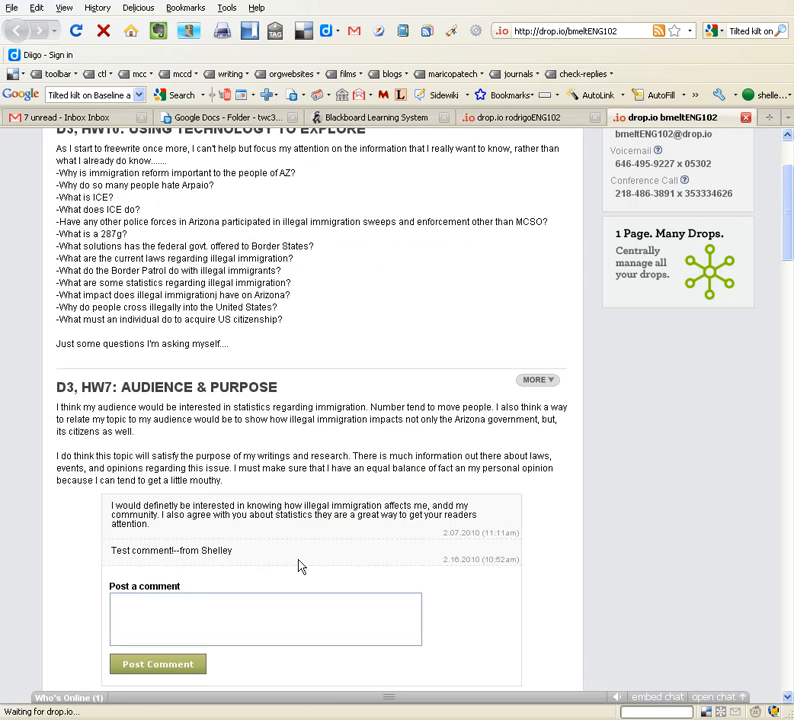
pyautogui.moveTo(332, 292)
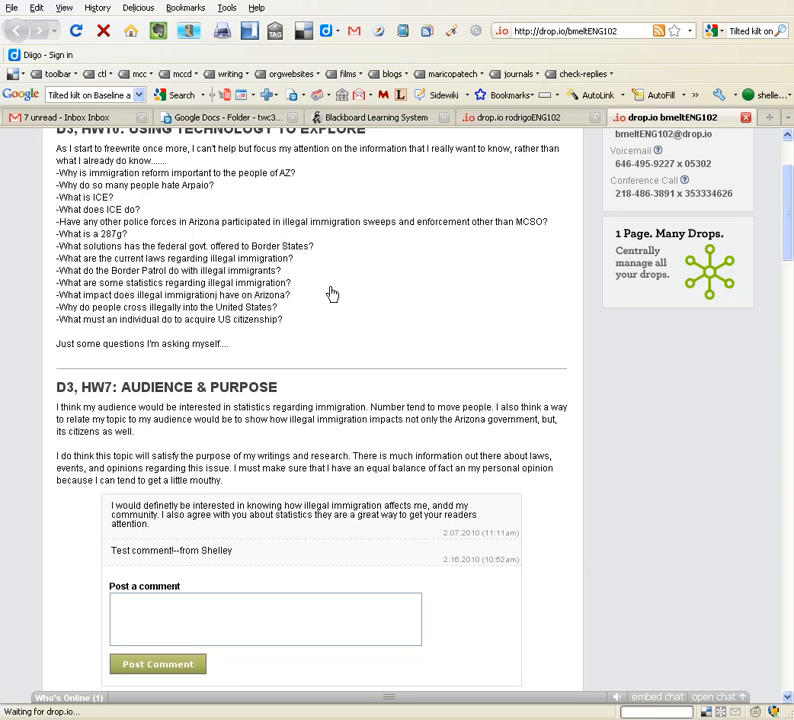
# Step: Look up and copy the Direct Link address of the D3, HW7 post, then return to the media page
pyautogui.rightClick(576, 384)
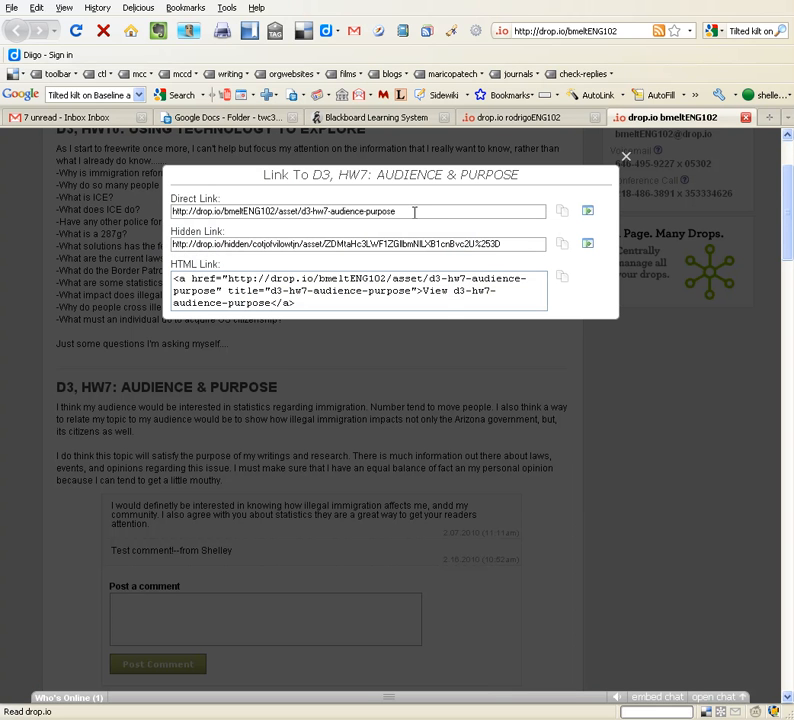
pyautogui.click(626, 156)
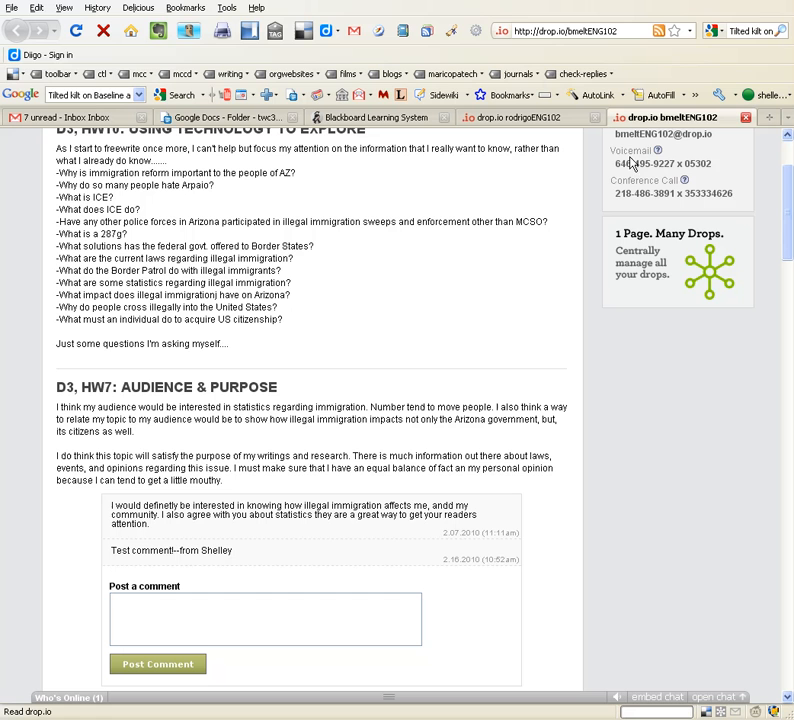
pyautogui.moveTo(164, 410)
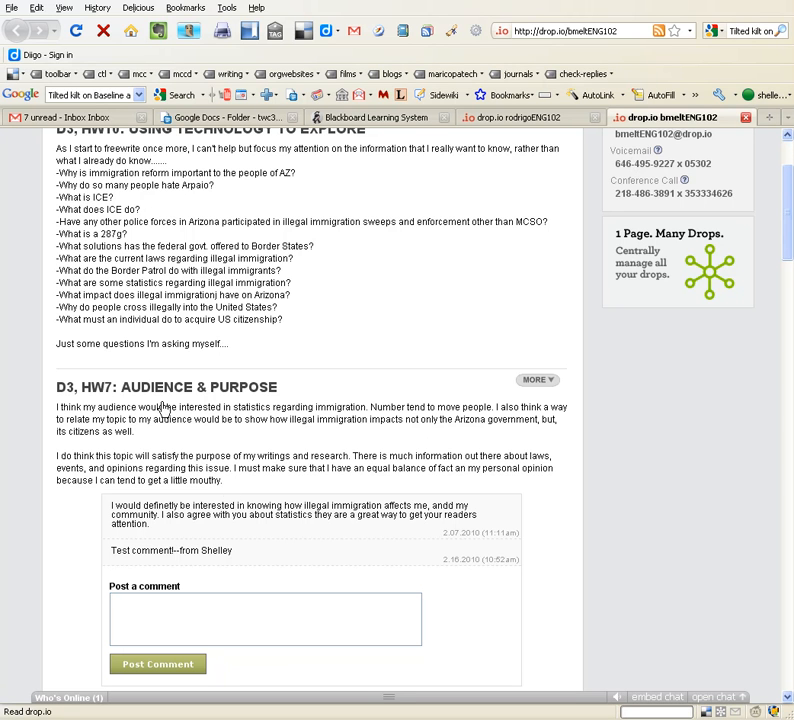
pyautogui.moveTo(478, 436)
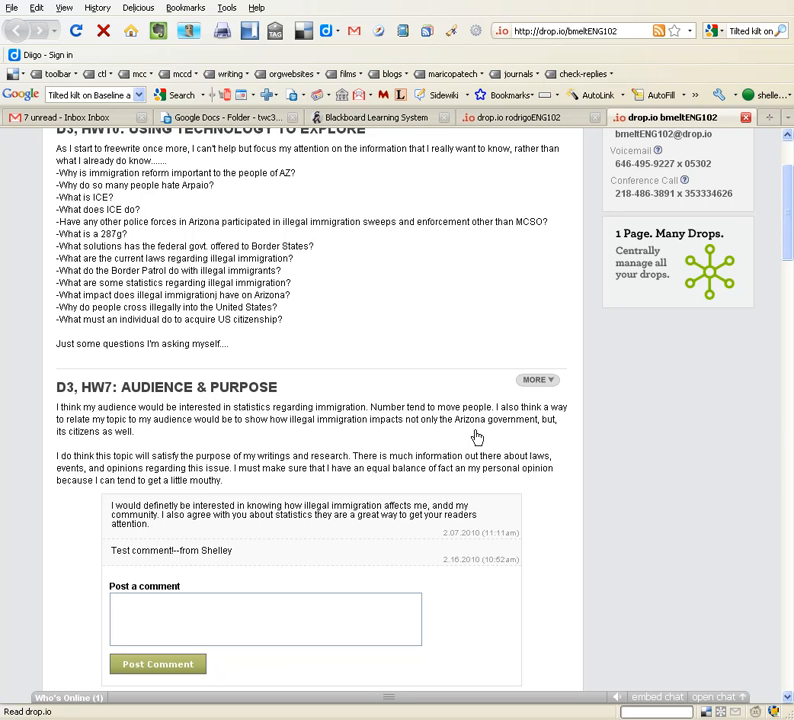
pyautogui.click(536, 380)
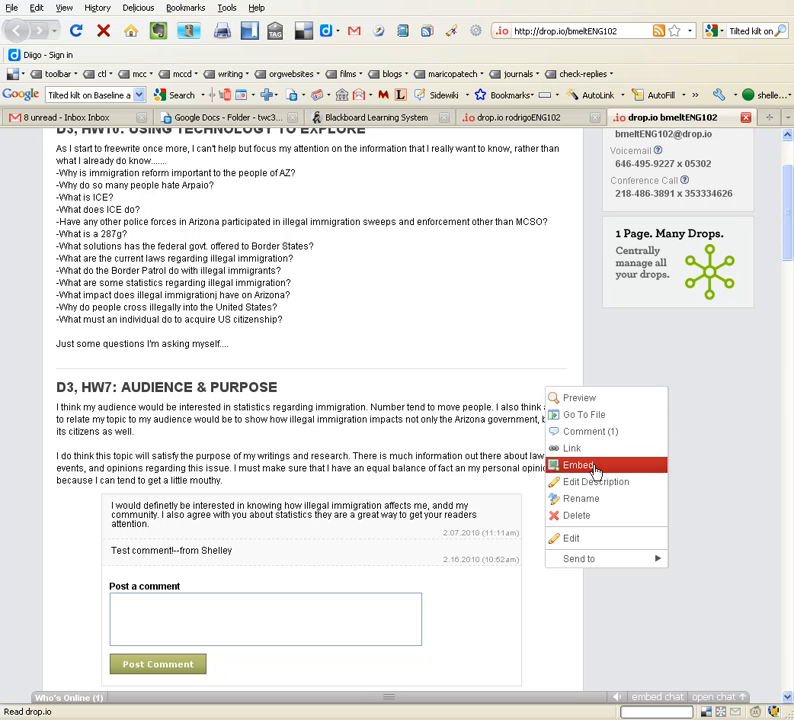
pyautogui.click(572, 448)
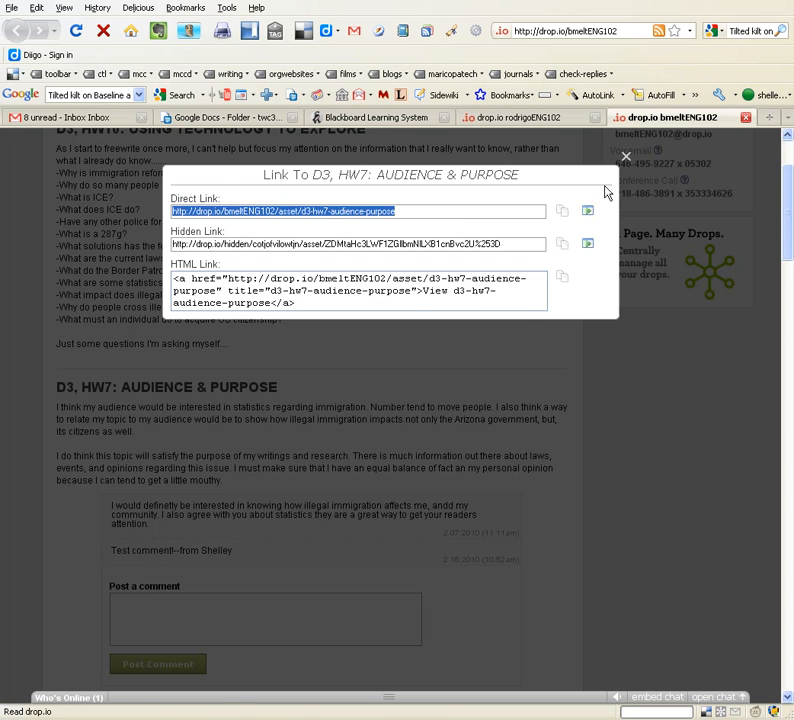
pyautogui.click(628, 156)
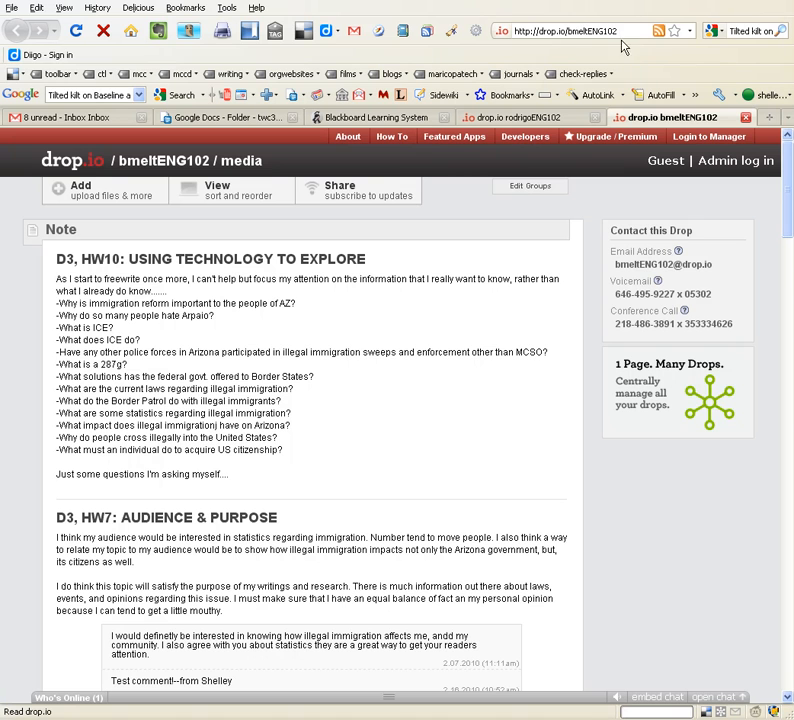
pyautogui.moveTo(624, 216)
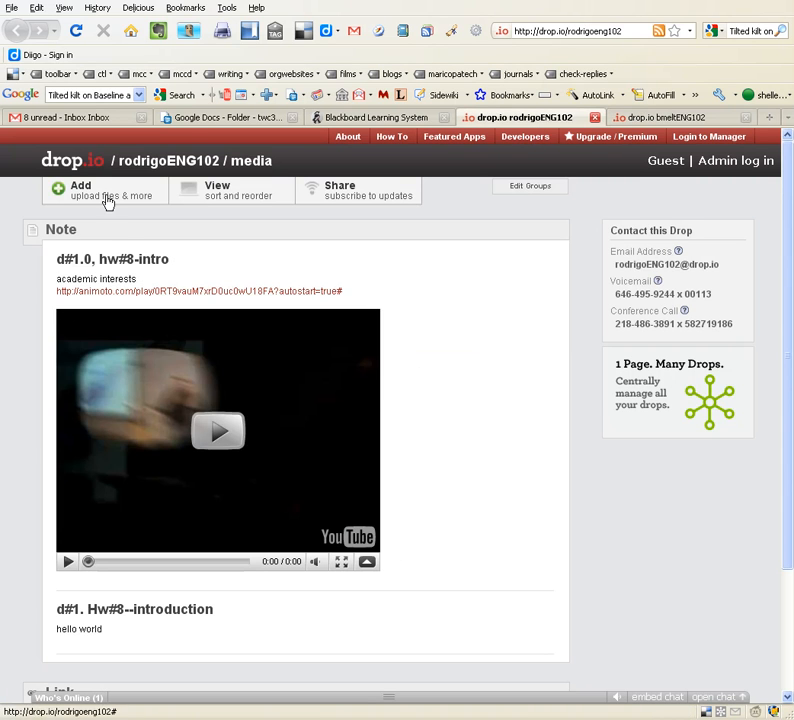
# Step: Add a new note on the other drop titled 'test link' with text 'my reply to becky'
pyautogui.click(80, 190)
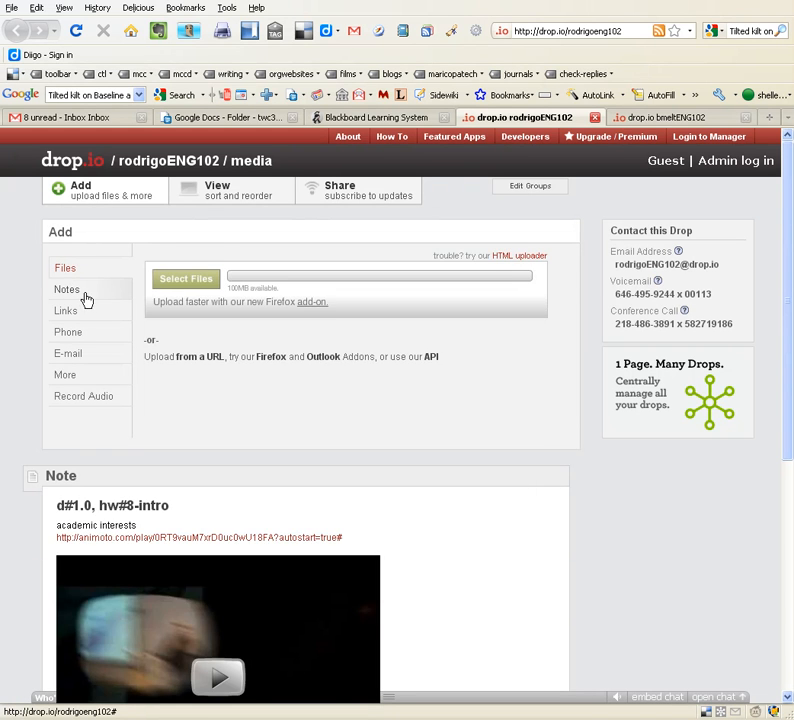
pyautogui.click(68, 288)
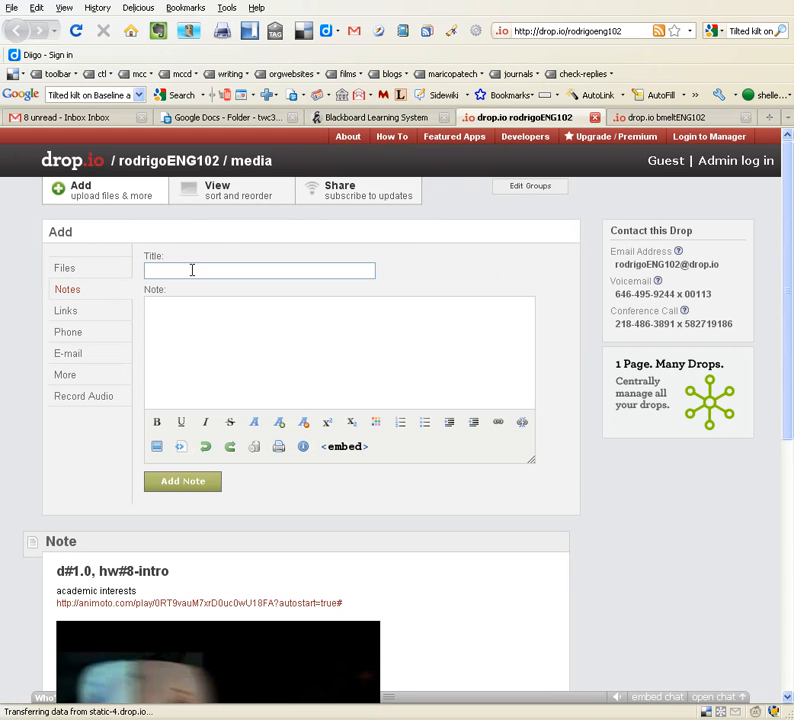
pyautogui.write('test link')
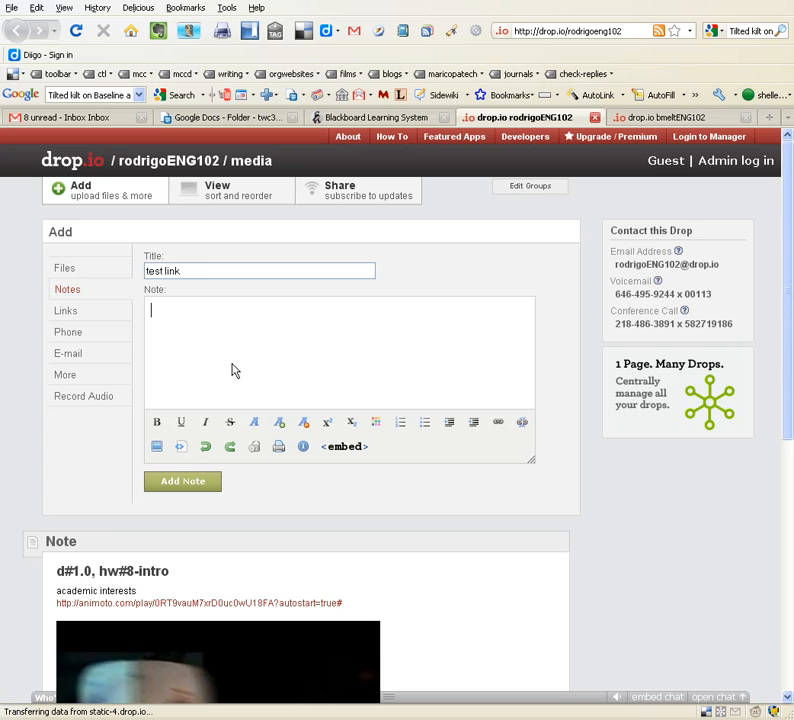
pyautogui.write('my reply to b')
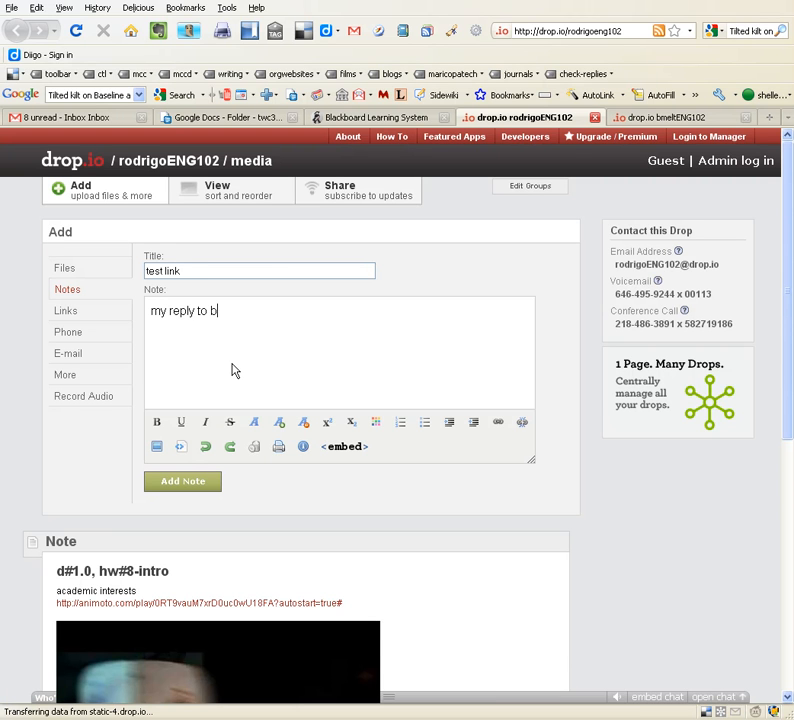
pyautogui.write('ecky')
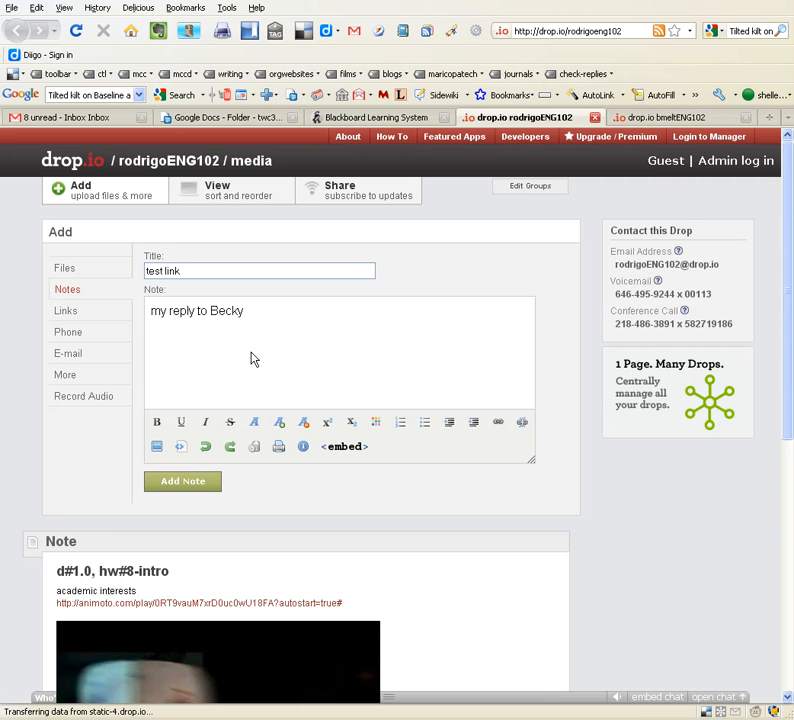
pyautogui.tripleClick(196, 310)
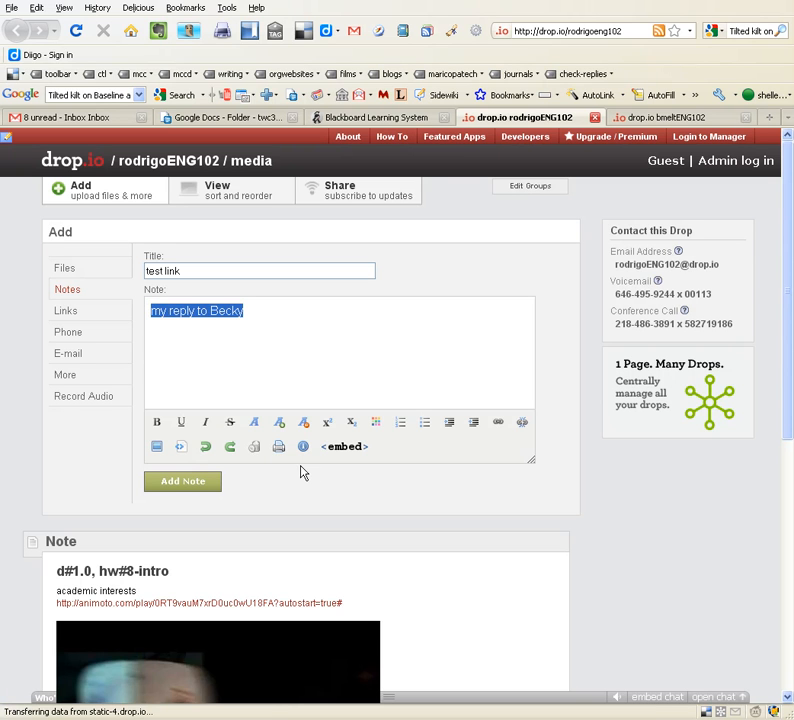
pyautogui.click(496, 420)
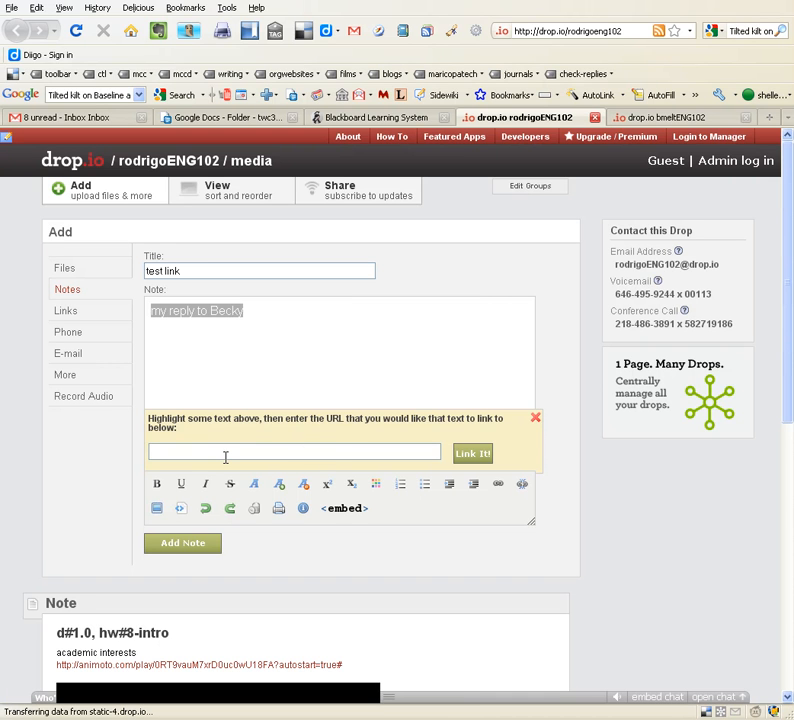
pyautogui.write('http://drop.io/bmeltENG102/asset/d3-hw7-audience-purpose')
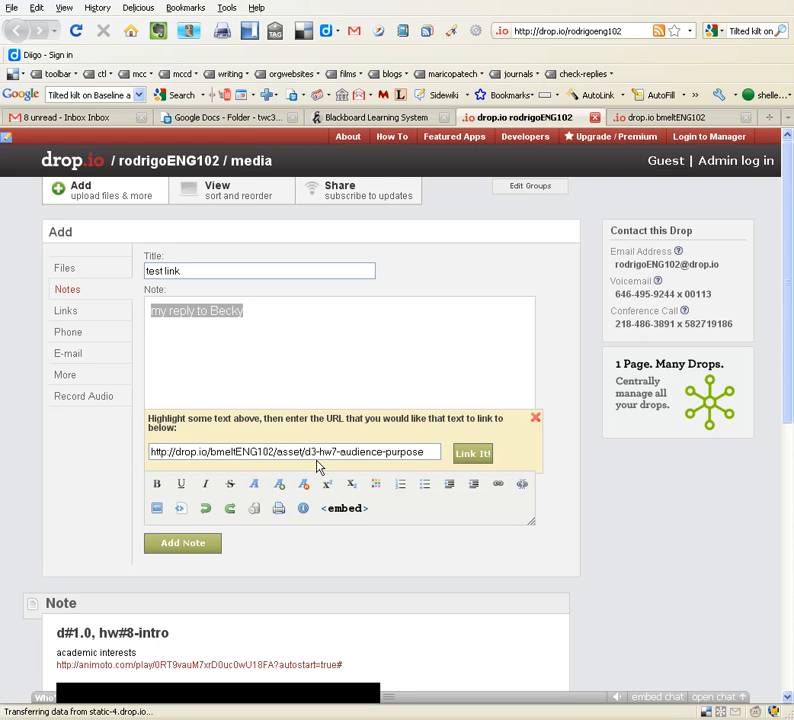
pyautogui.moveTo(472, 452)
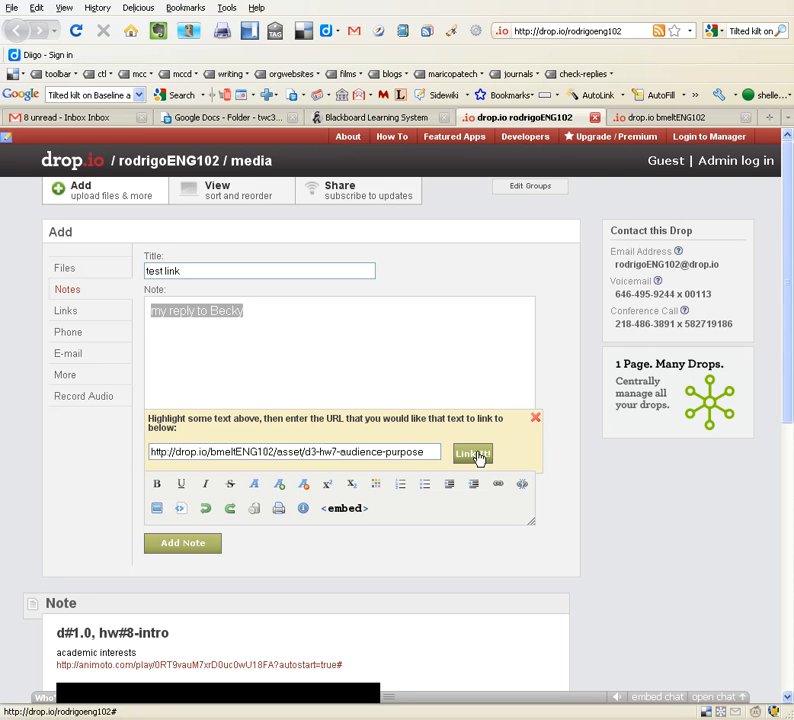
pyautogui.click(472, 452)
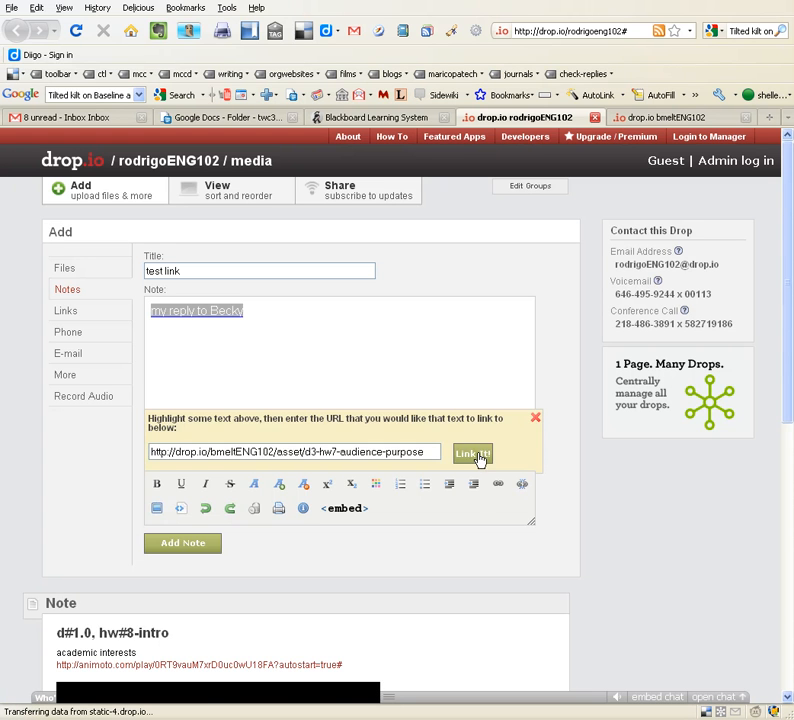
pyautogui.click(472, 452)
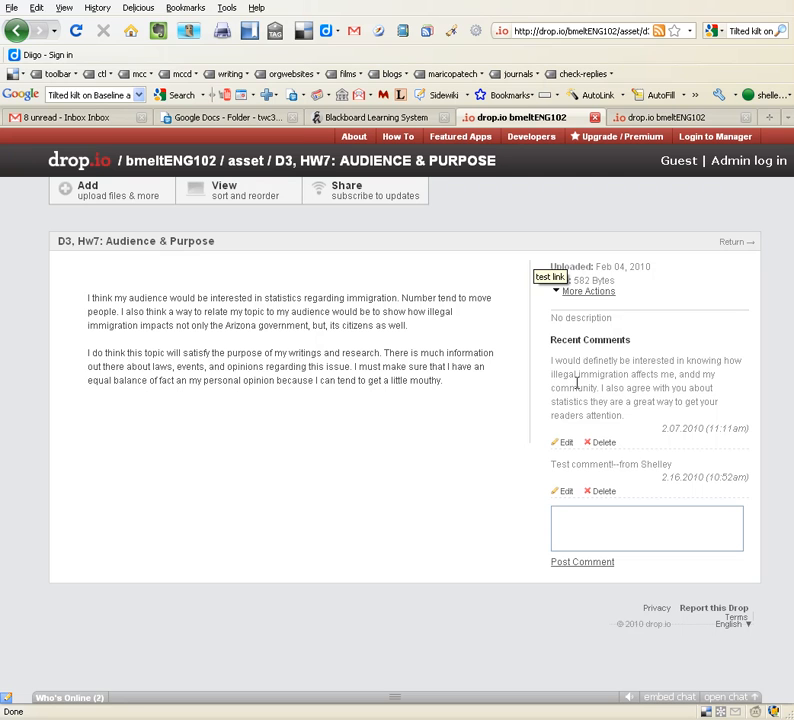
pyautogui.moveTo(596, 194)
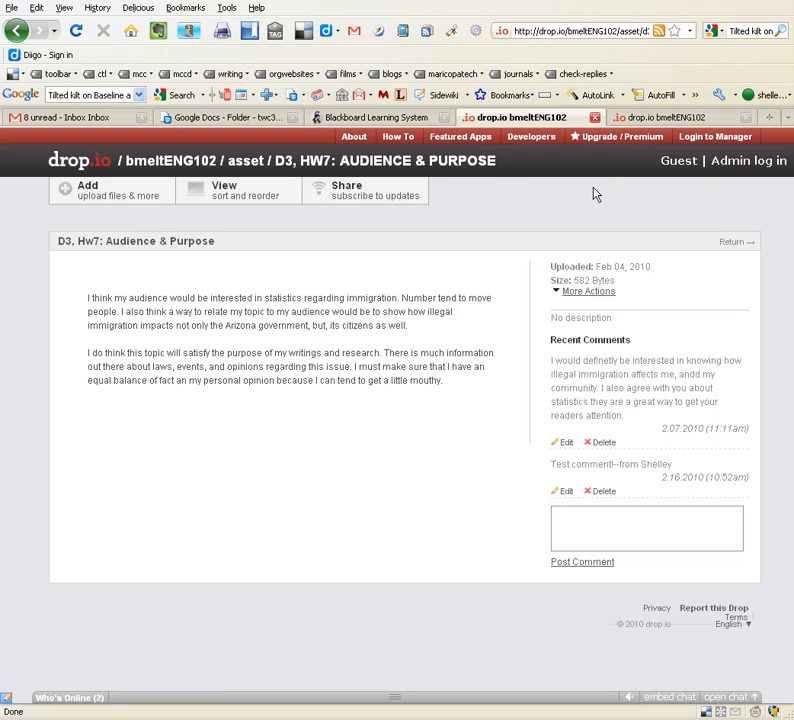